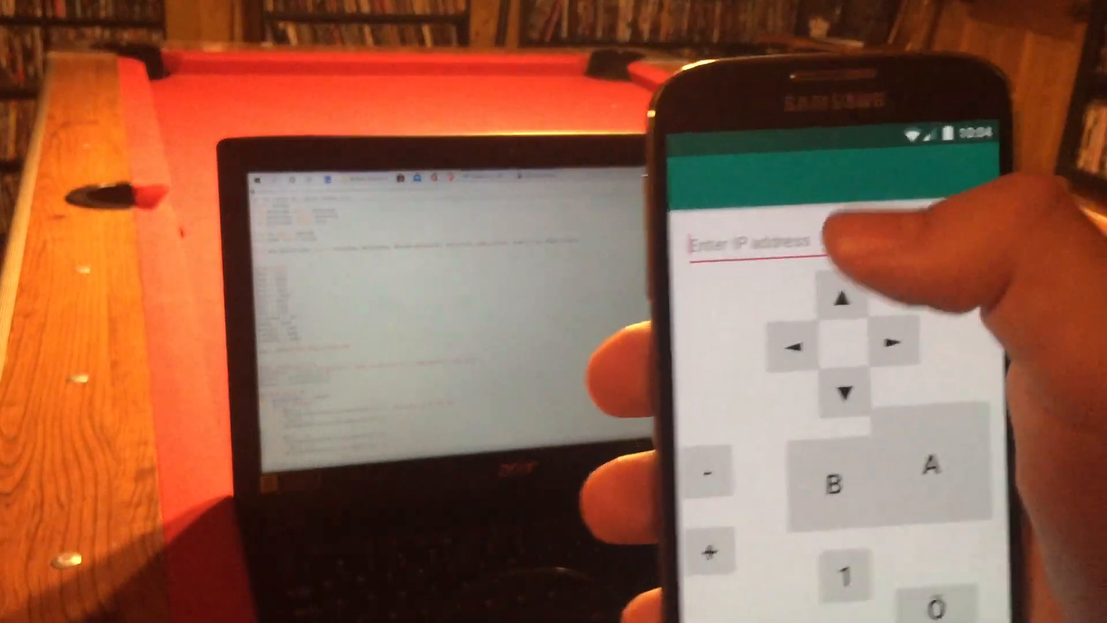
- Discard the untitled note's changes via Don't Save, keeping Dolphin in front
click(762, 250)
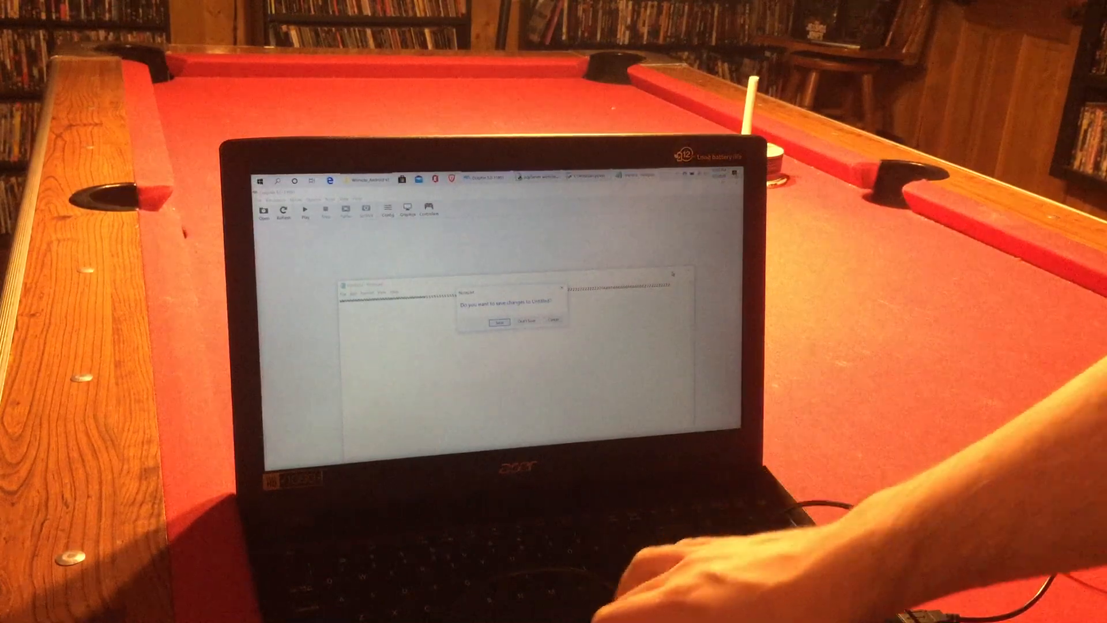
click(523, 321)
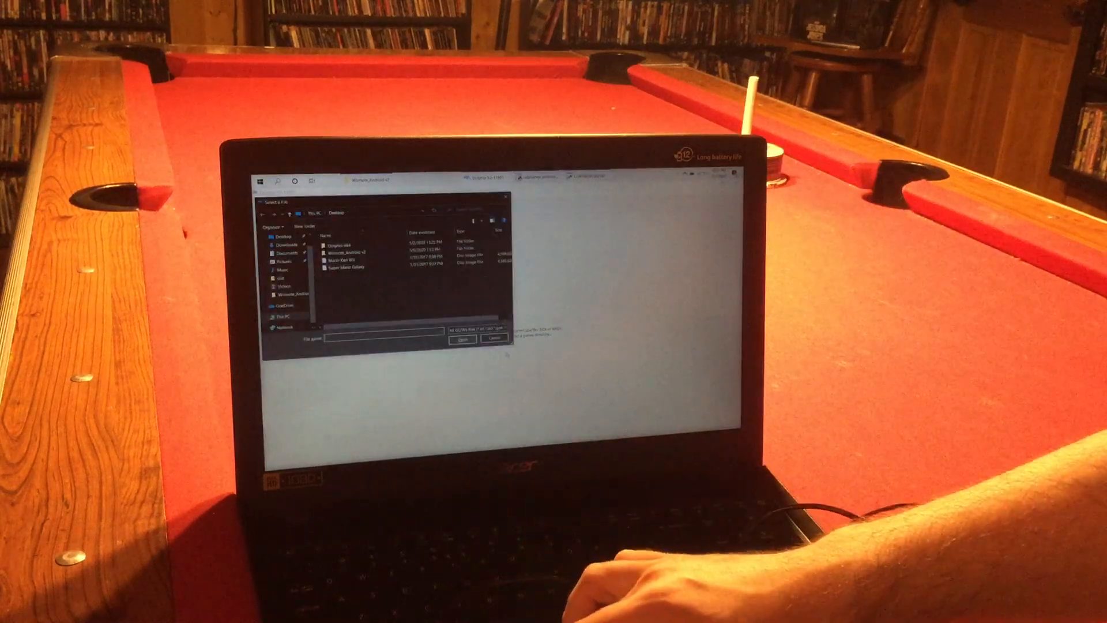
- Load Super Mario Galaxy from the Desktop and close the HOME Menu to resume gameplay
click(353, 268)
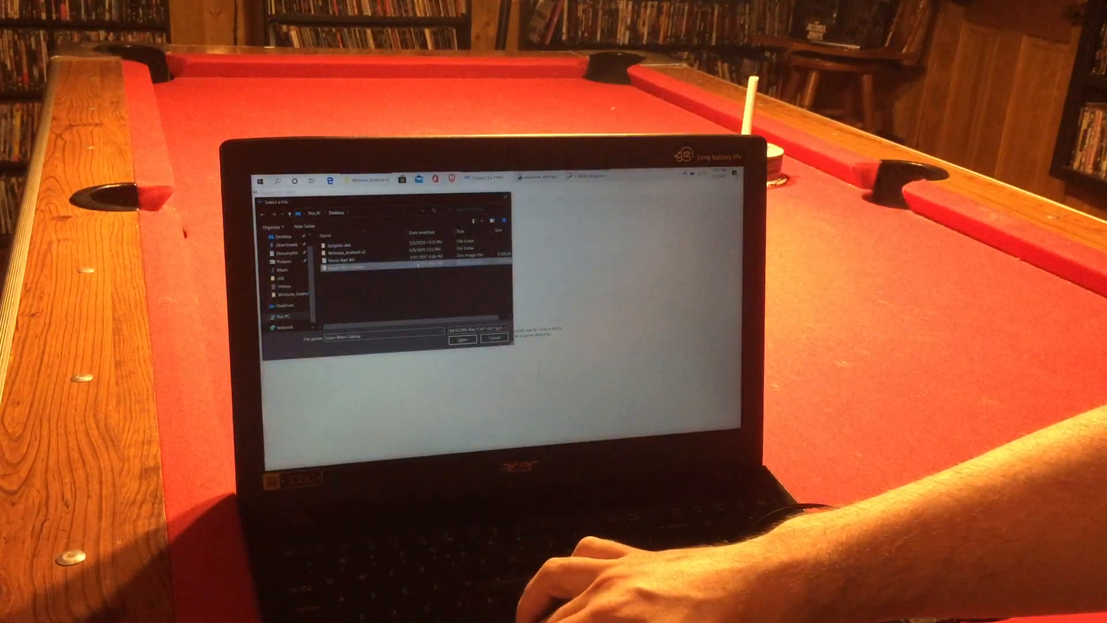
click(461, 339)
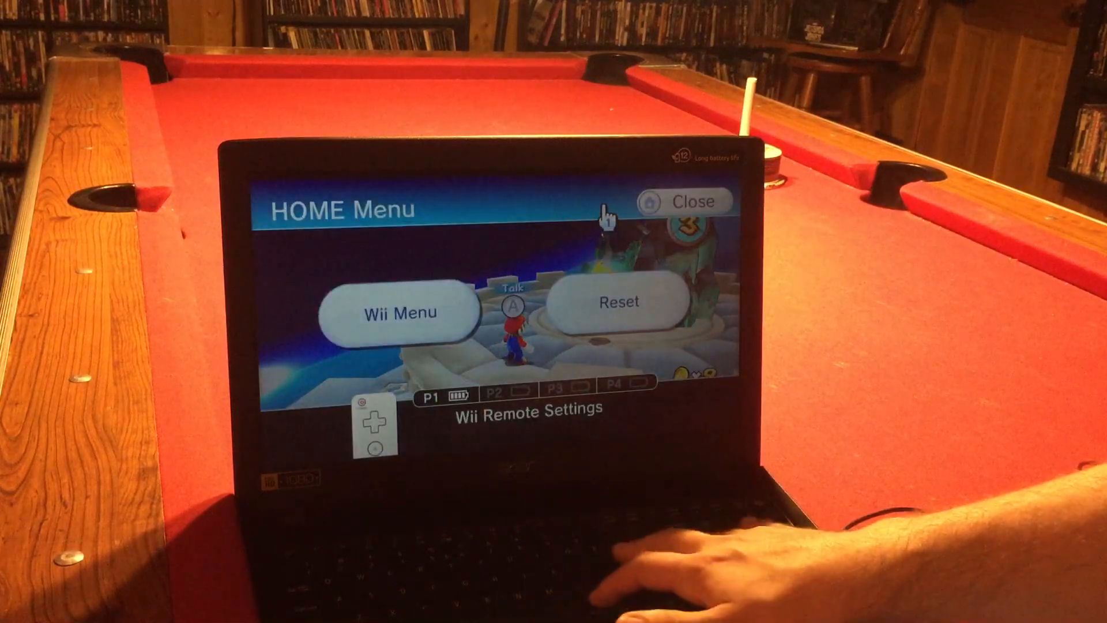
click(683, 202)
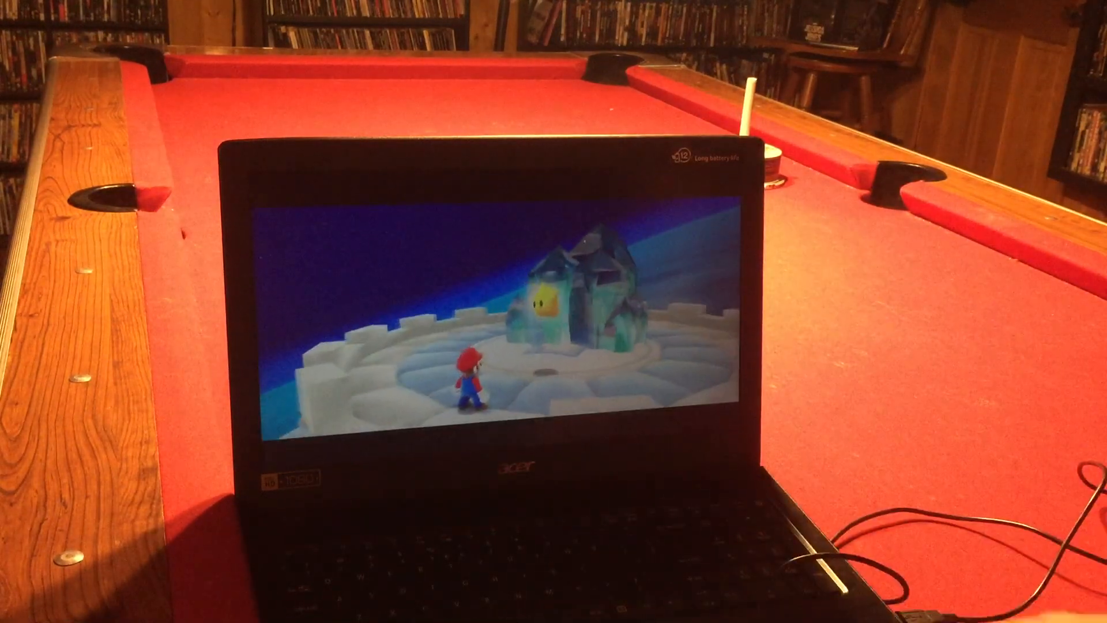